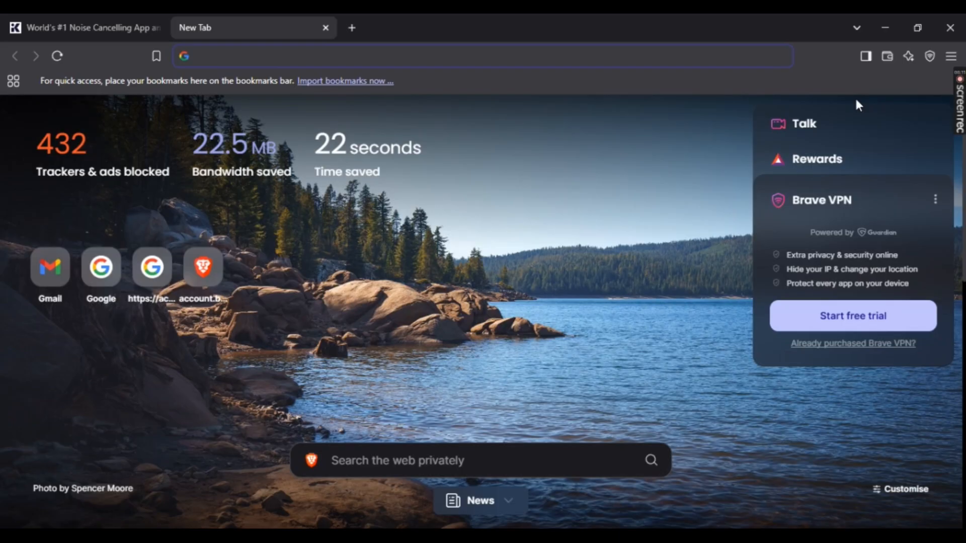
# Search Google for 'krispai' and open the official krisp.ai result.
pyautogui.write('krispai&oq=krispai&gs_lcrp=EgZjaHJvbWUyBggAEEUYOTIJCAEQABgKGIAEMg0IAhAuGK8BG...')
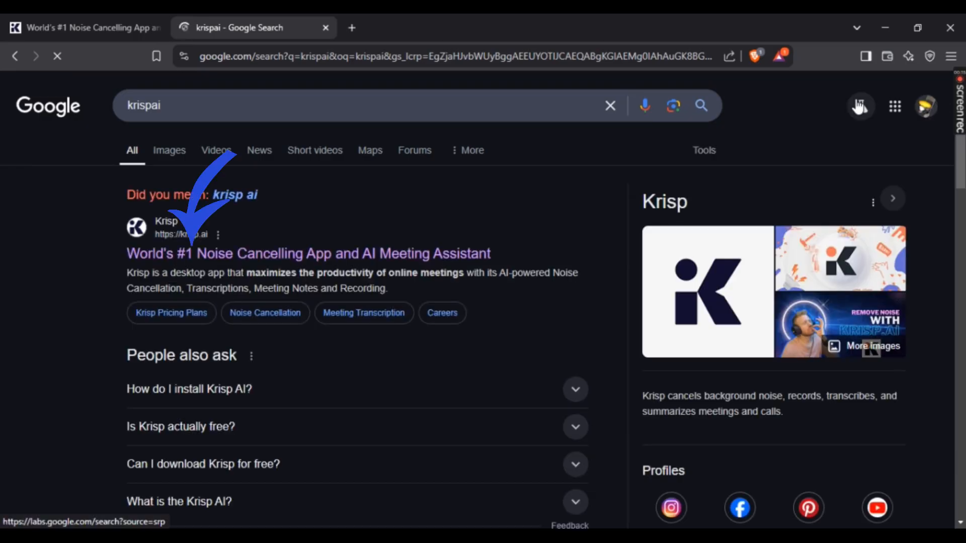
pyautogui.click(308, 253)
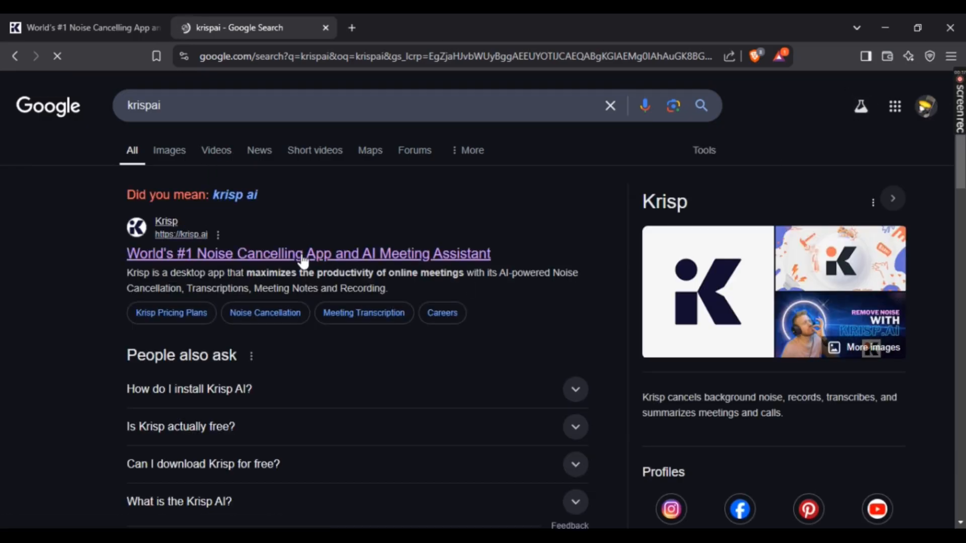
# Open the krisp.ai homepage from the search results.
pyautogui.click(308, 254)
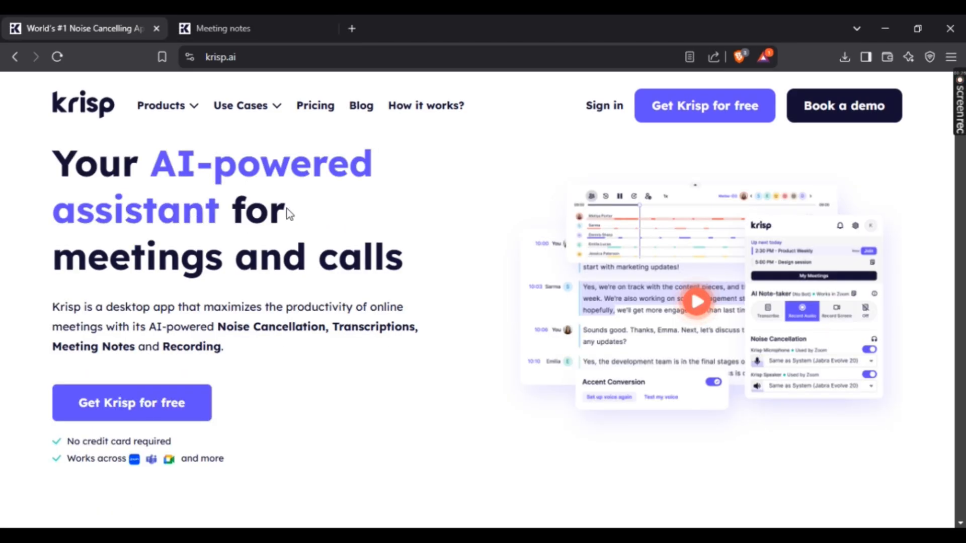
pyautogui.moveTo(96, 439)
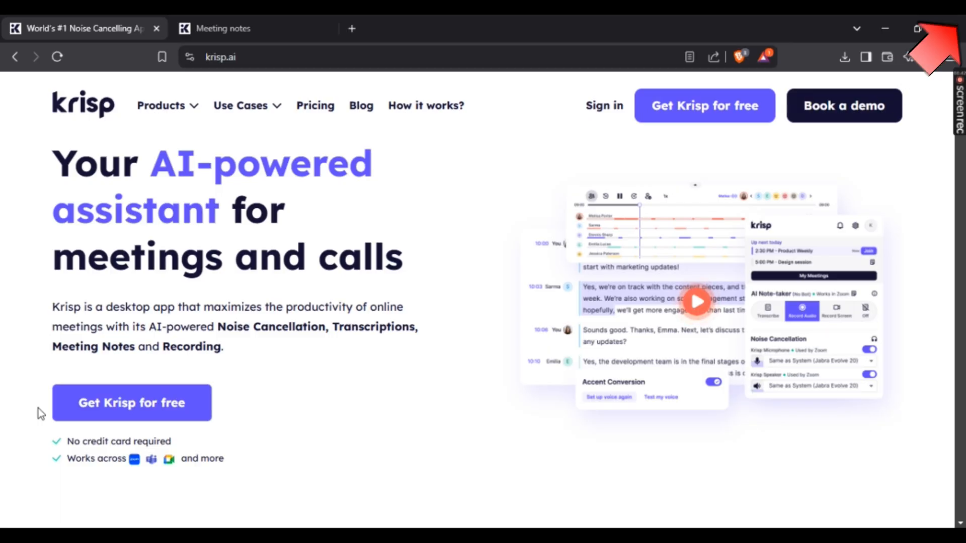
pyautogui.moveTo(898, 195)
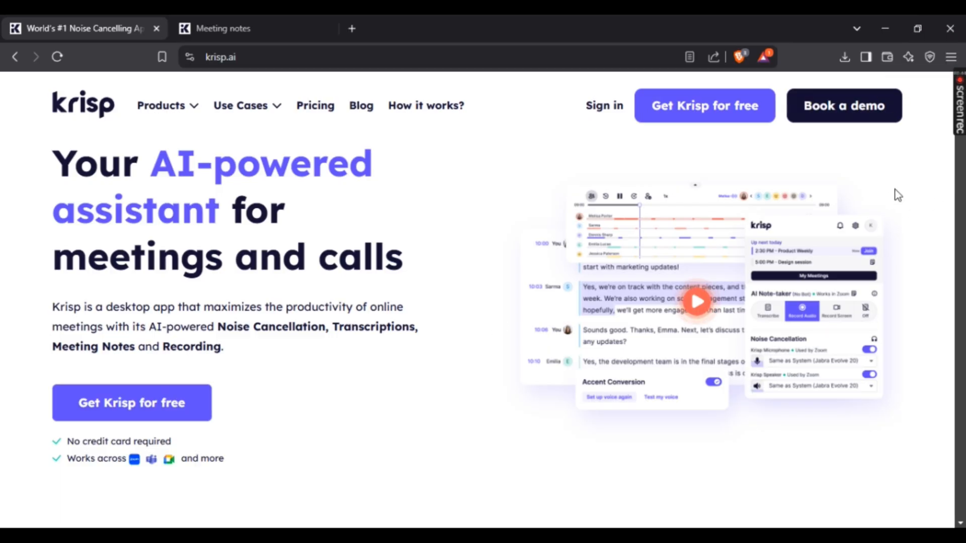
pyautogui.moveTo(429, 262)
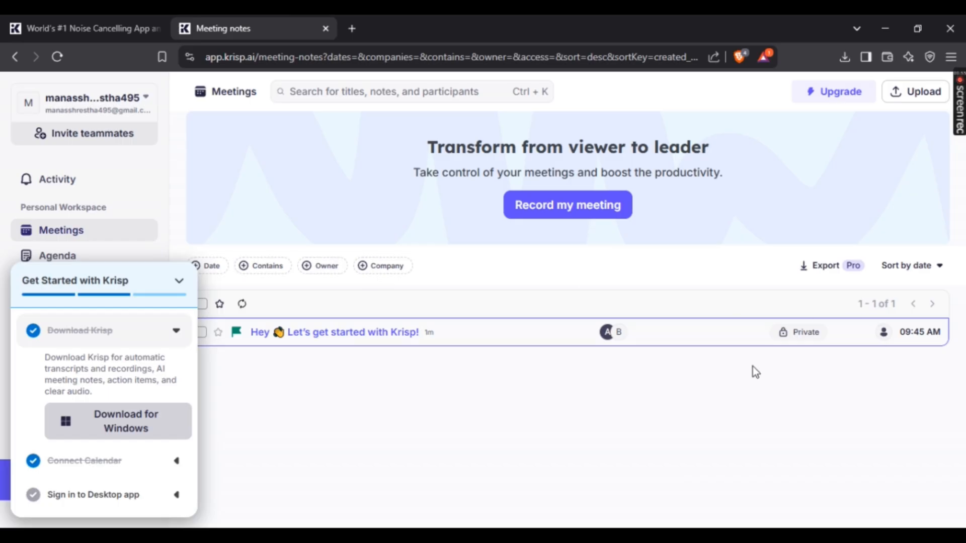
# Collapse and re-expand the Get Started checklist, then download Krisp for Windows.
pyautogui.click(179, 281)
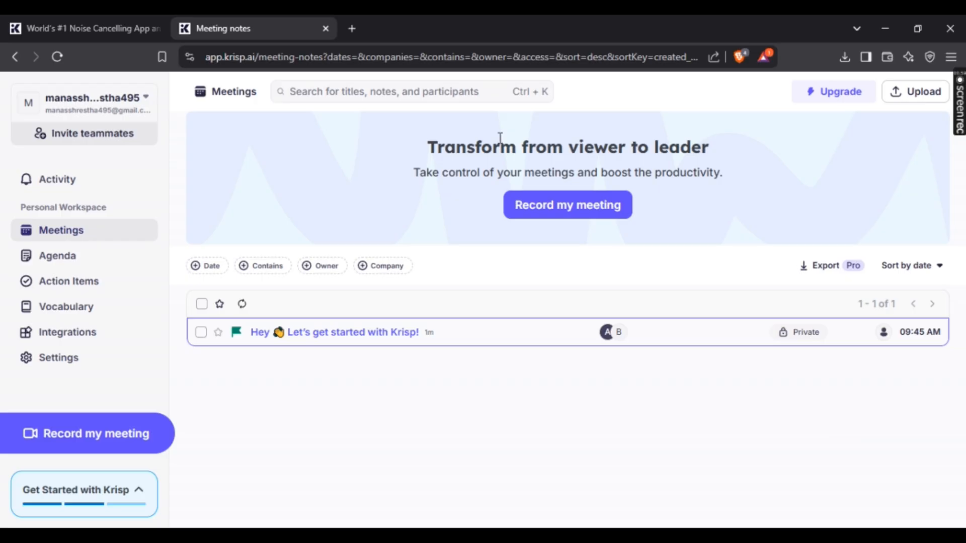
pyautogui.moveTo(559, 122)
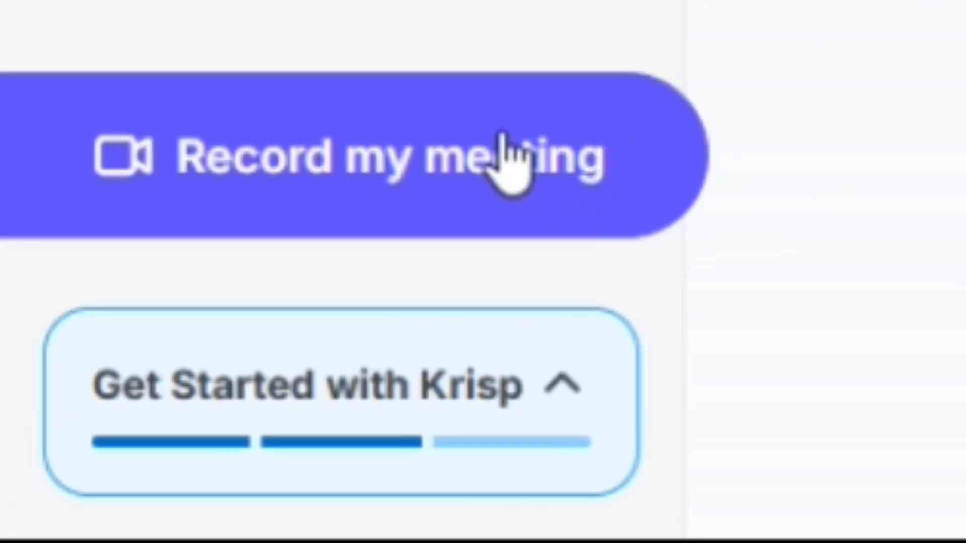
pyautogui.moveTo(444, 401)
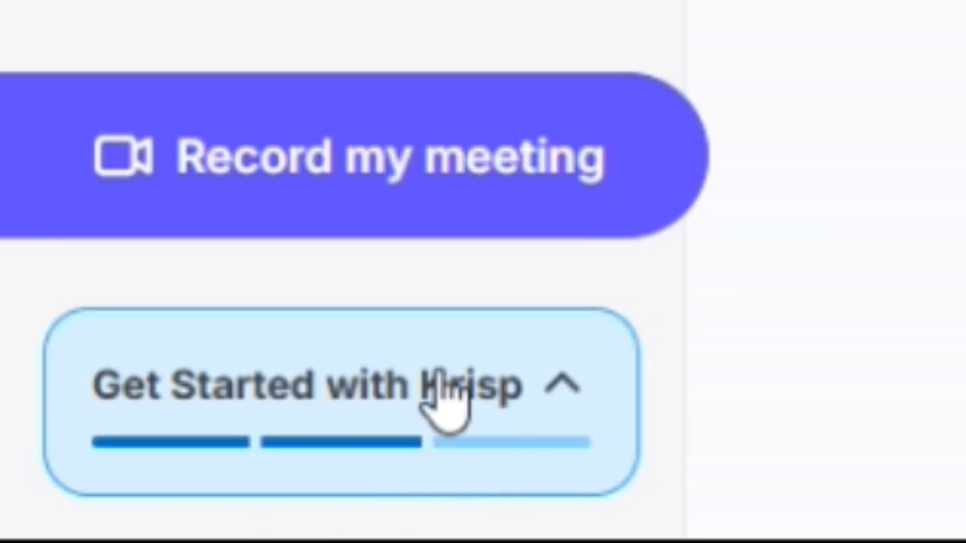
pyautogui.click(338, 385)
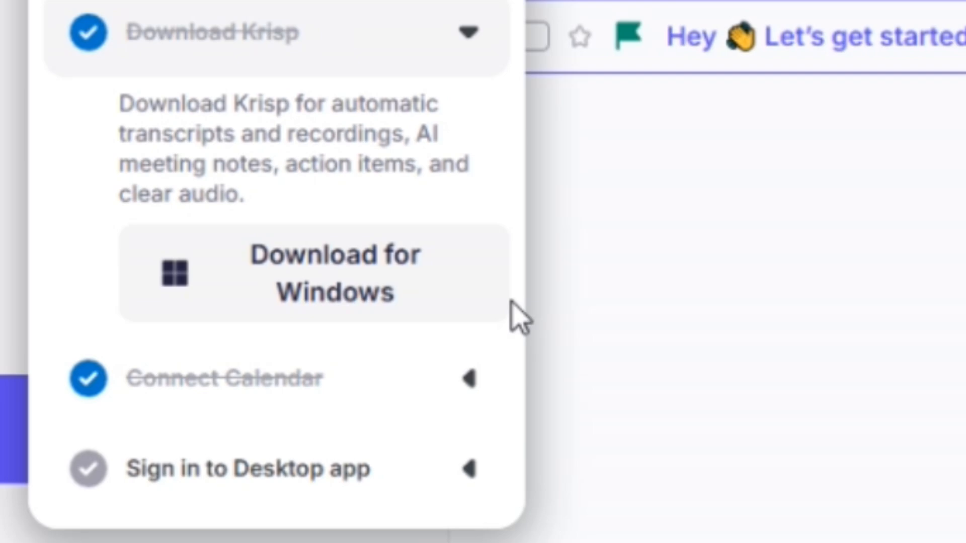
pyautogui.moveTo(524, 302)
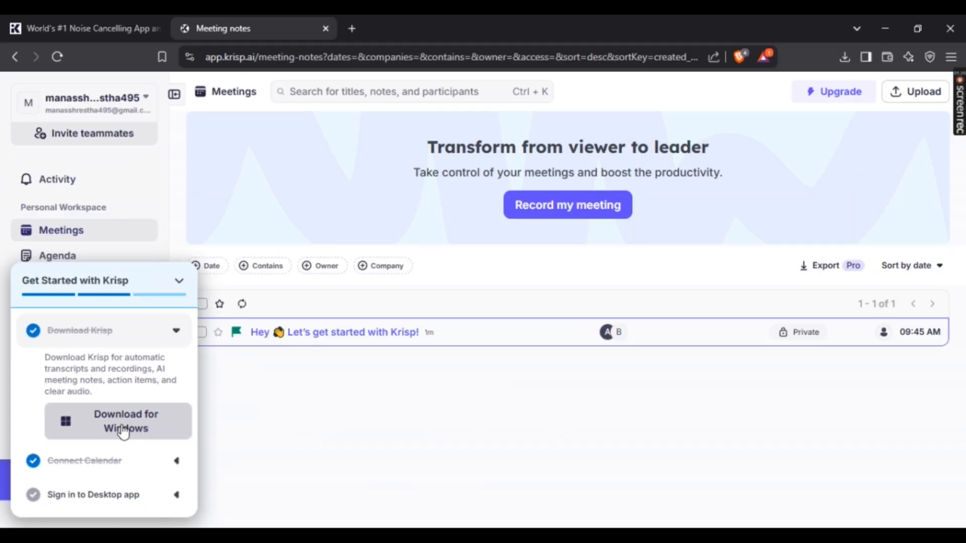
pyautogui.click(118, 421)
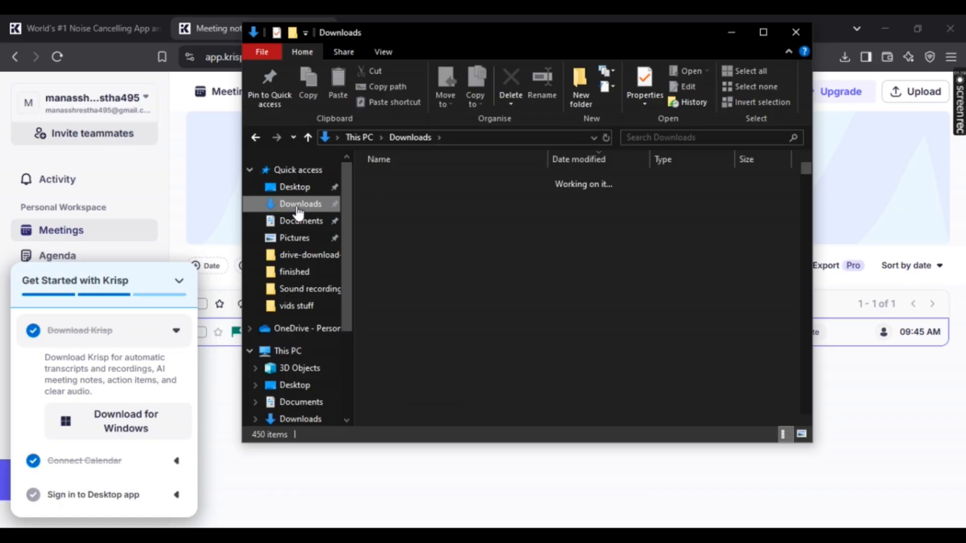
# Open Downloads and launch the Krisp_2.57.9 installer.
pyautogui.click(301, 203)
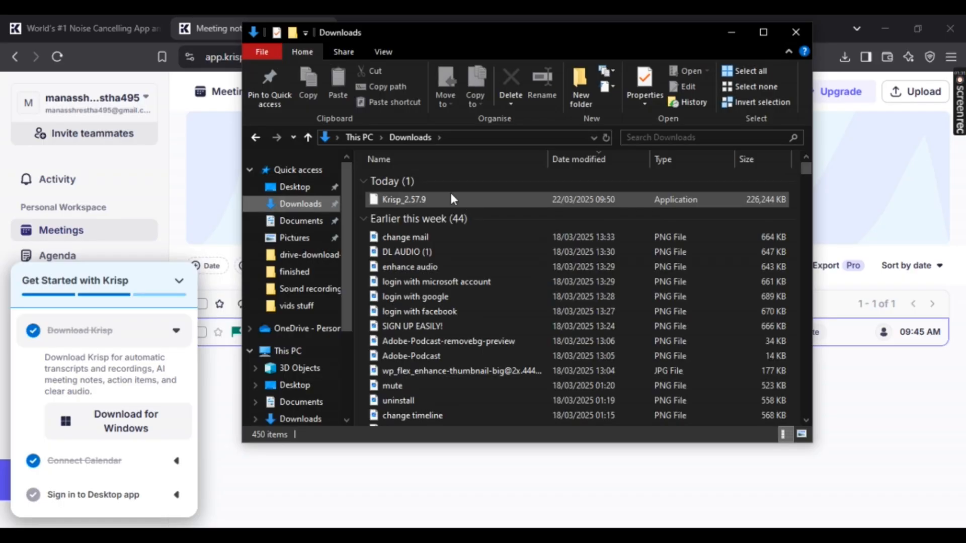
pyautogui.click(365, 181)
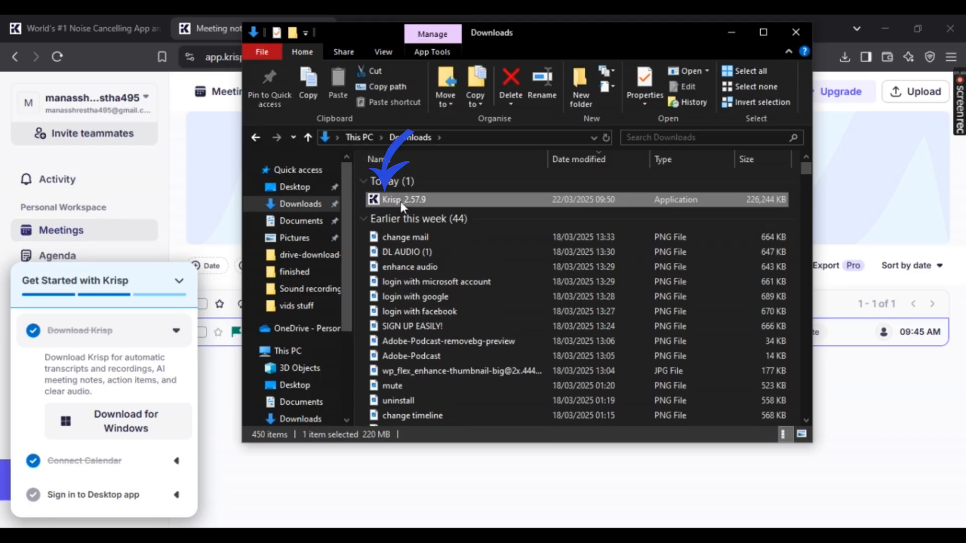
pyautogui.doubleClick(403, 200)
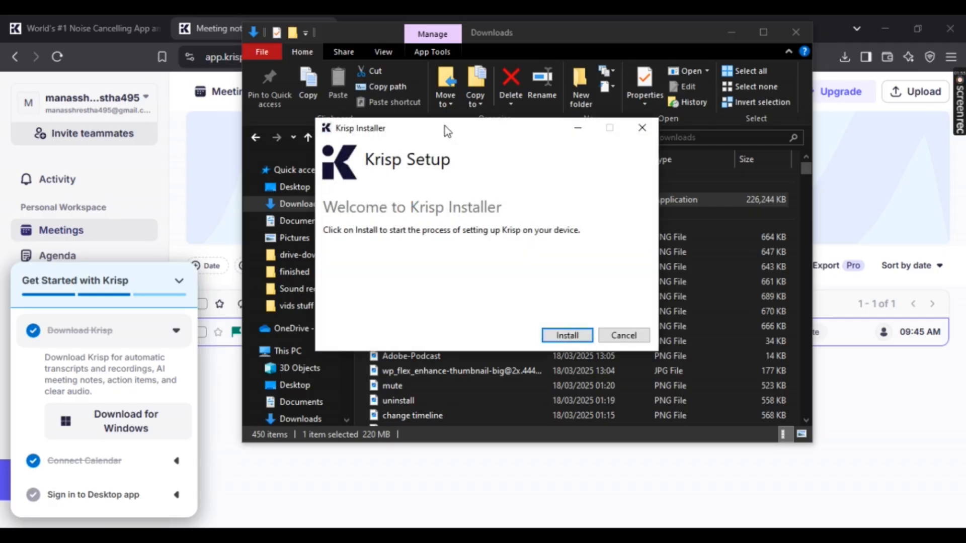
pyautogui.moveTo(516, 305)
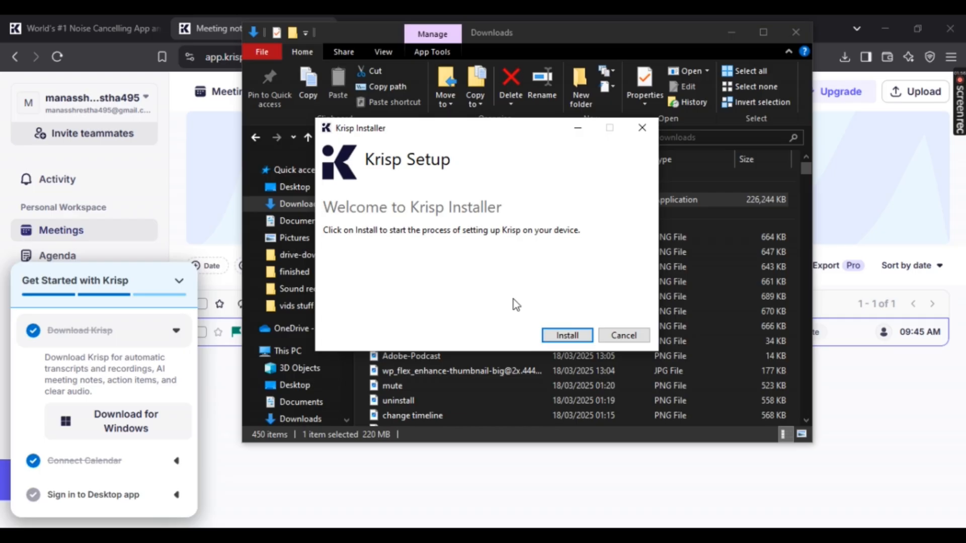
# Install Krisp and close the installer once setup completes.
pyautogui.click(566, 335)
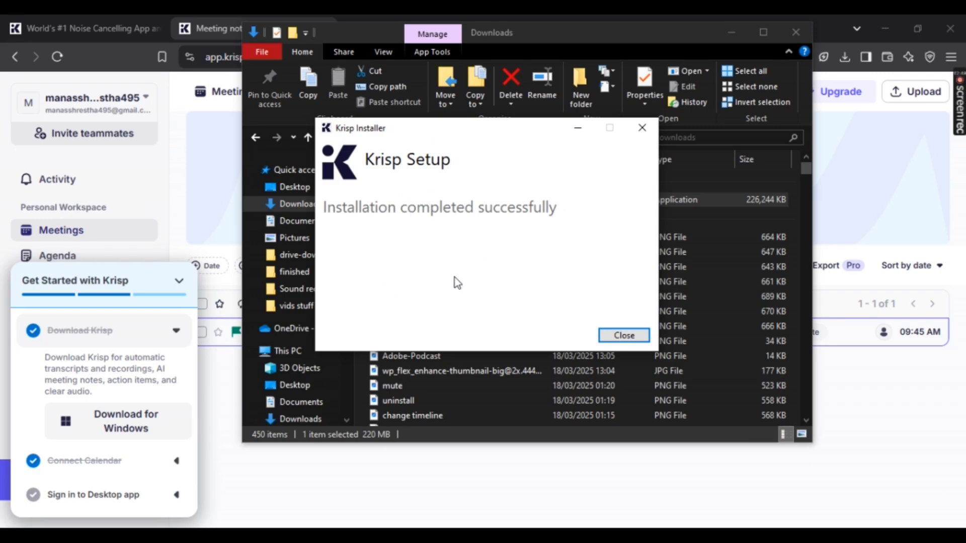
pyautogui.click(623, 335)
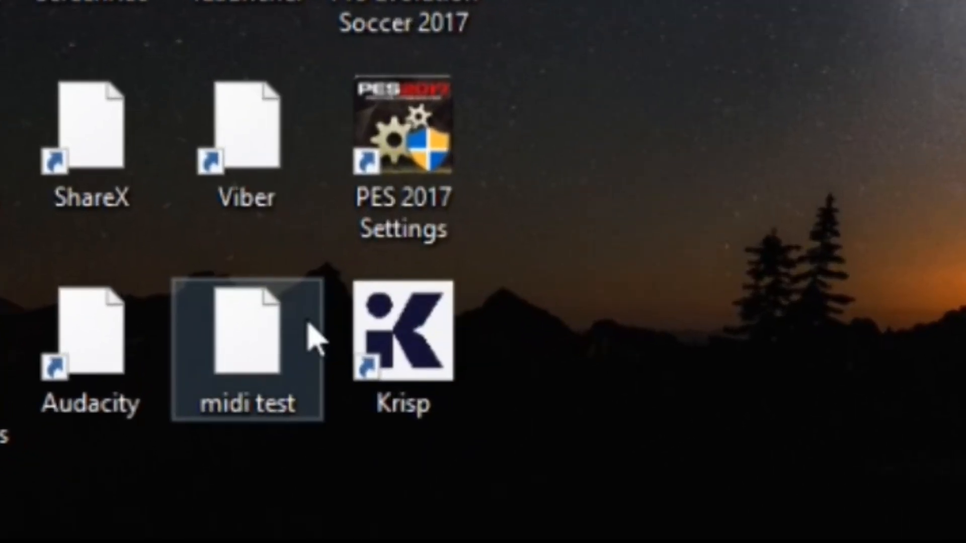
# Deselect desktop icons so the new Krisp shortcut is visible.
pyautogui.click(771, 363)
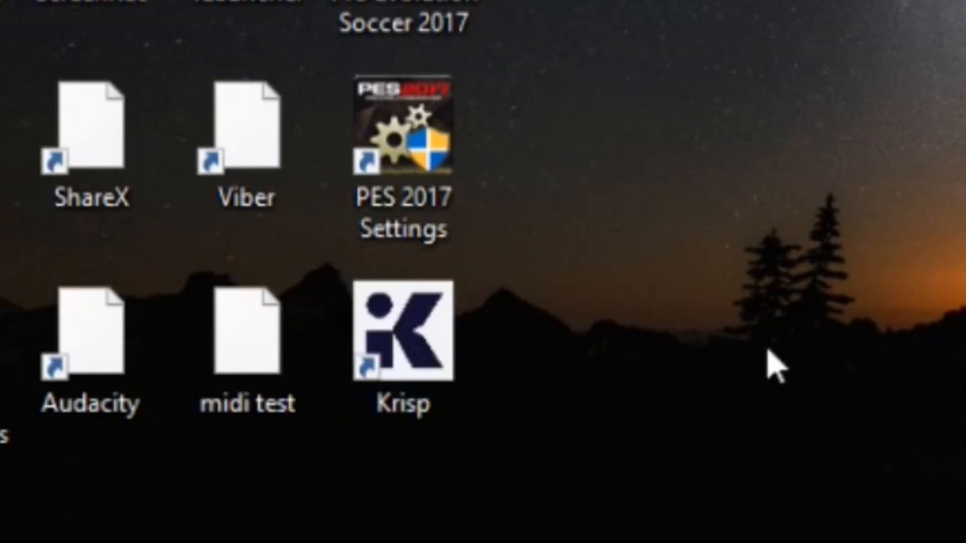